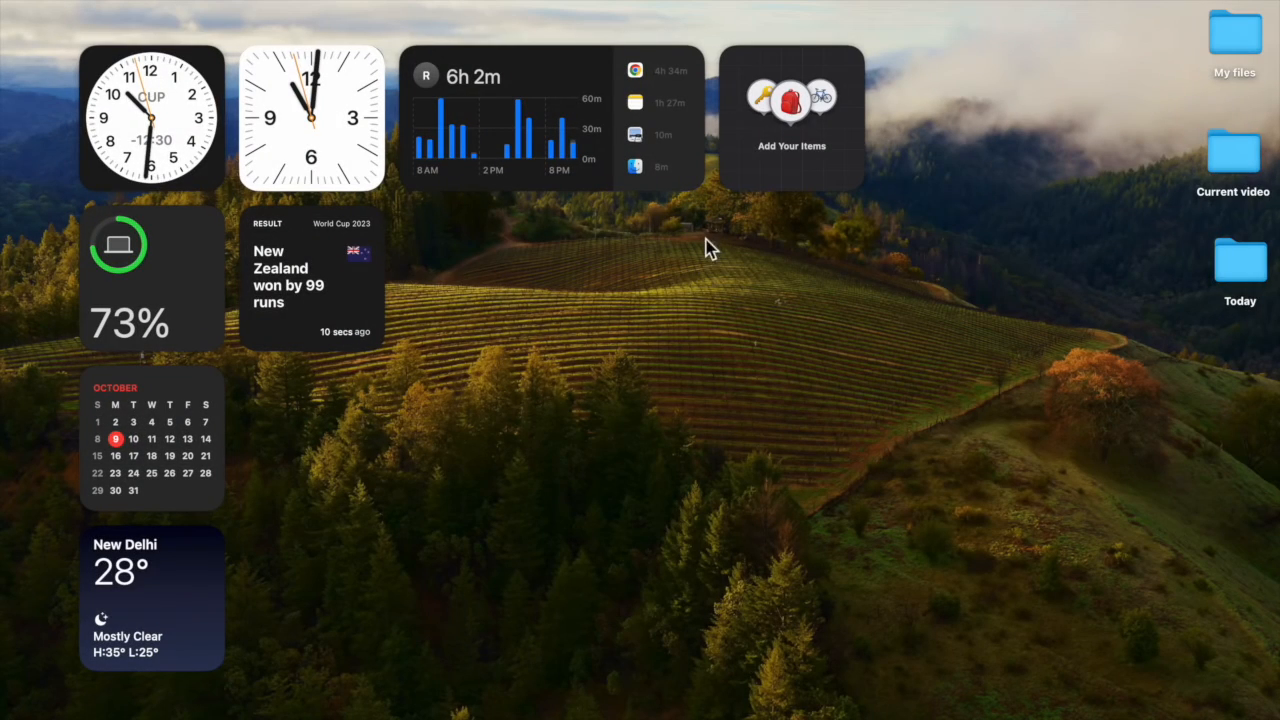
Drag the widgets so battery sits top-left, weather beside the calendar, and another widget is repositioned
drag(791, 105, 408, 445)
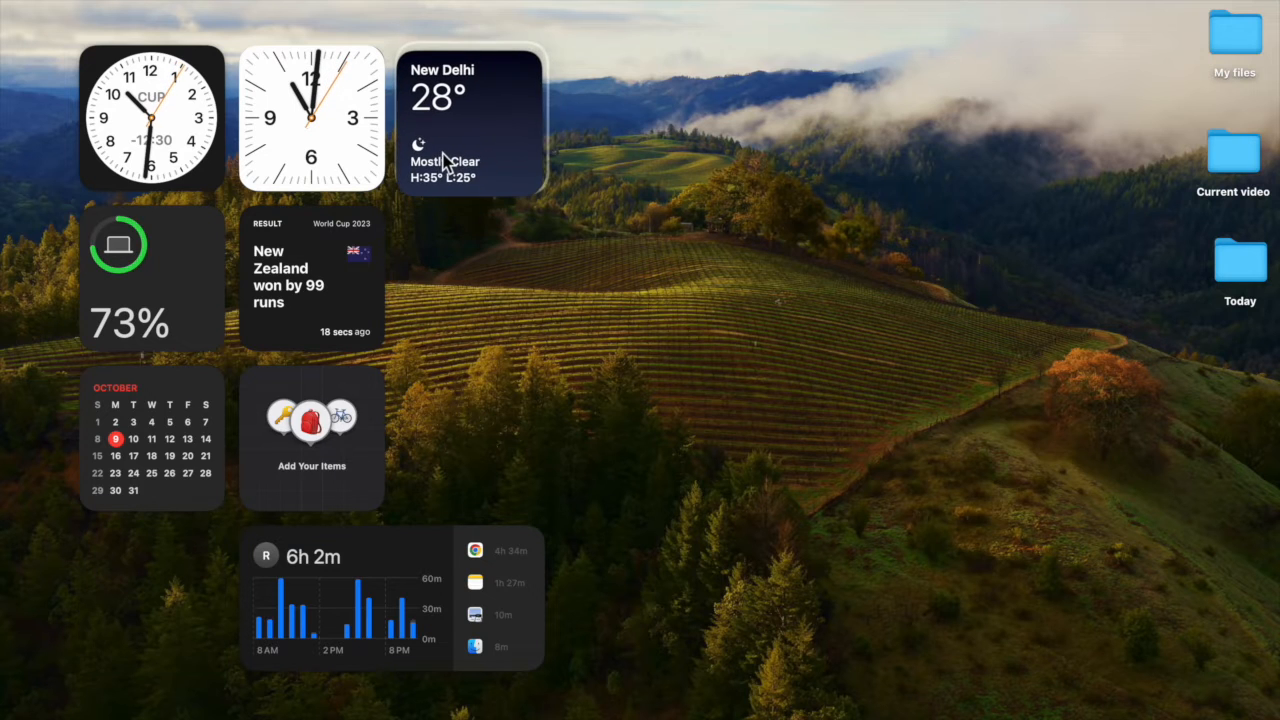
drag(152, 118, 577, 100)
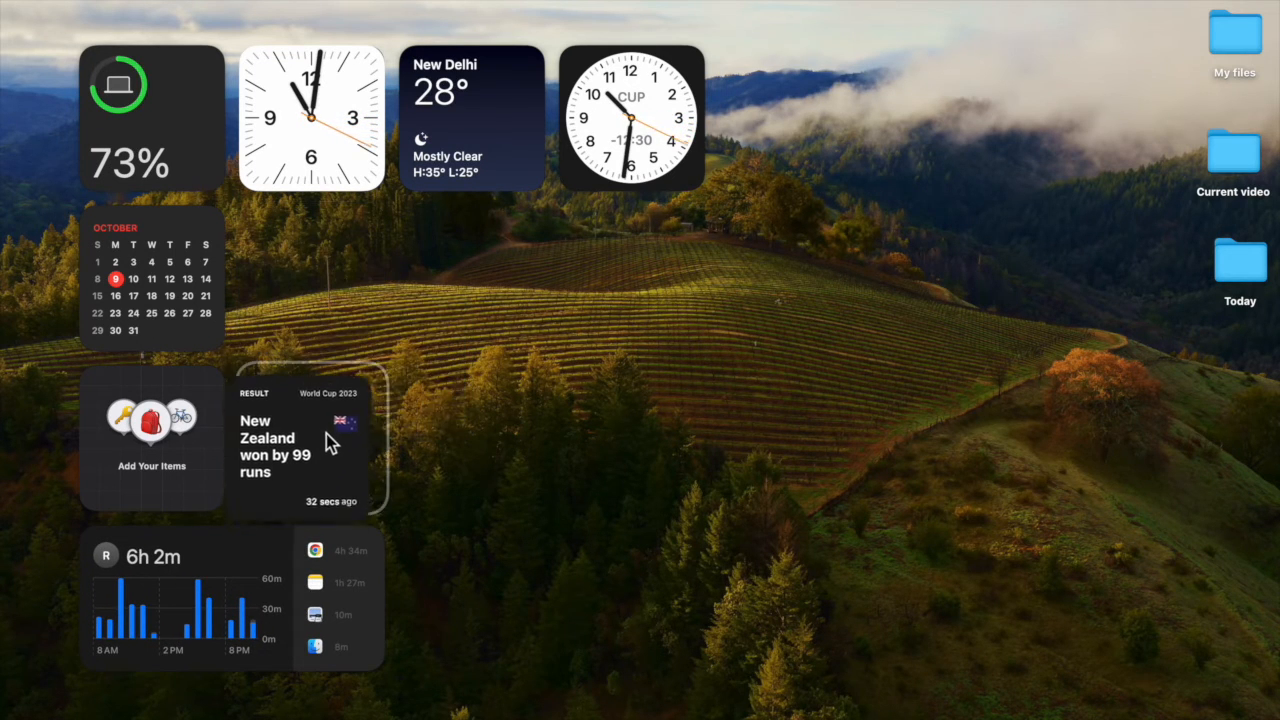
drag(471, 100, 310, 255)
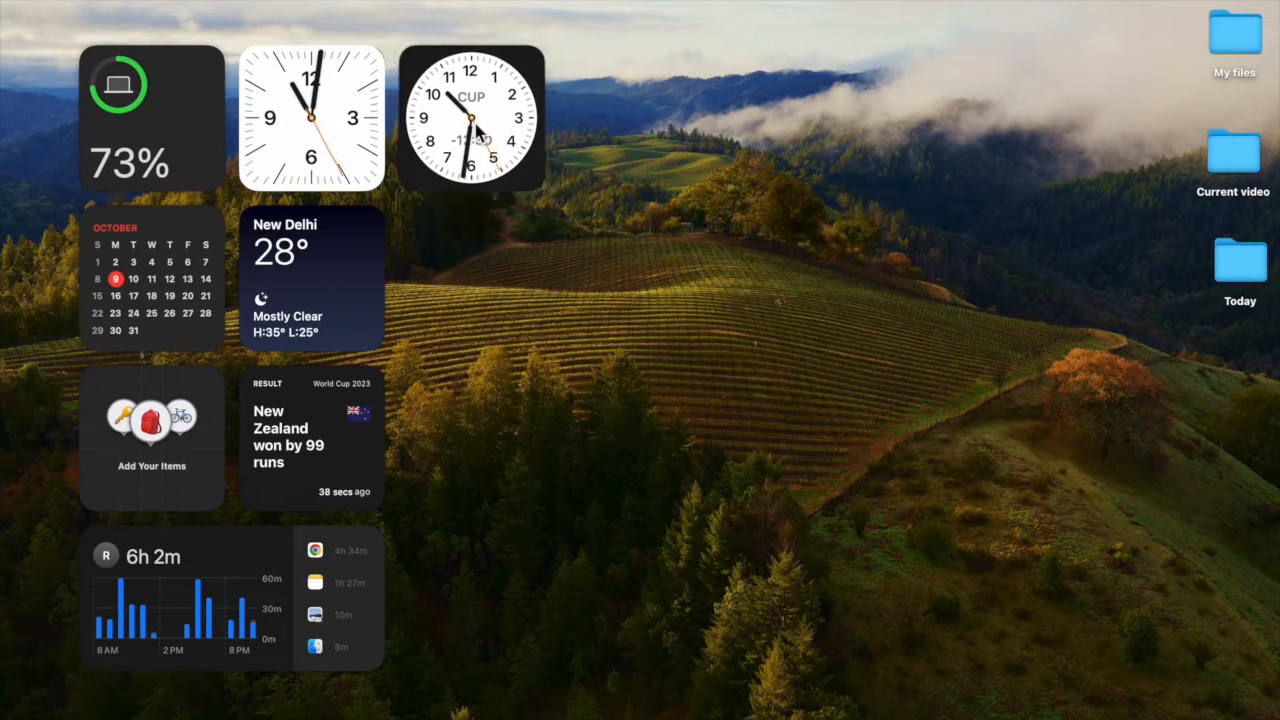
mouse_move(314, 595)
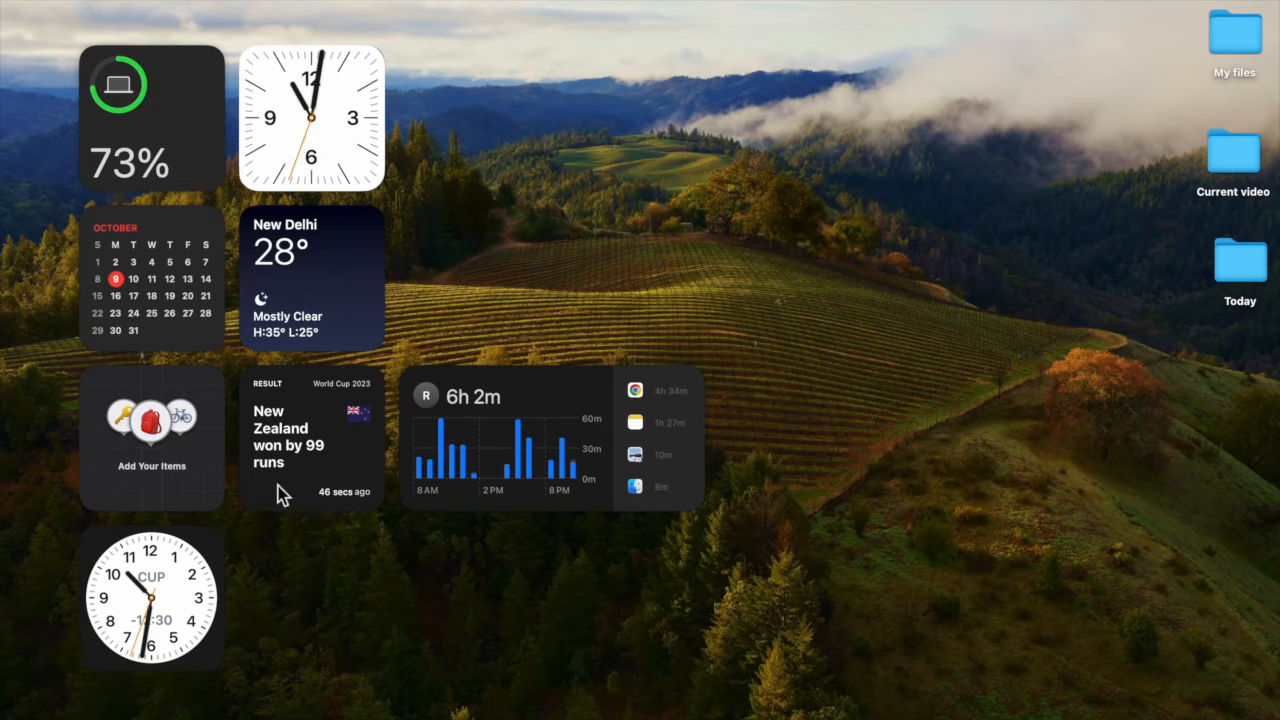
drag(280, 445, 300, 600)
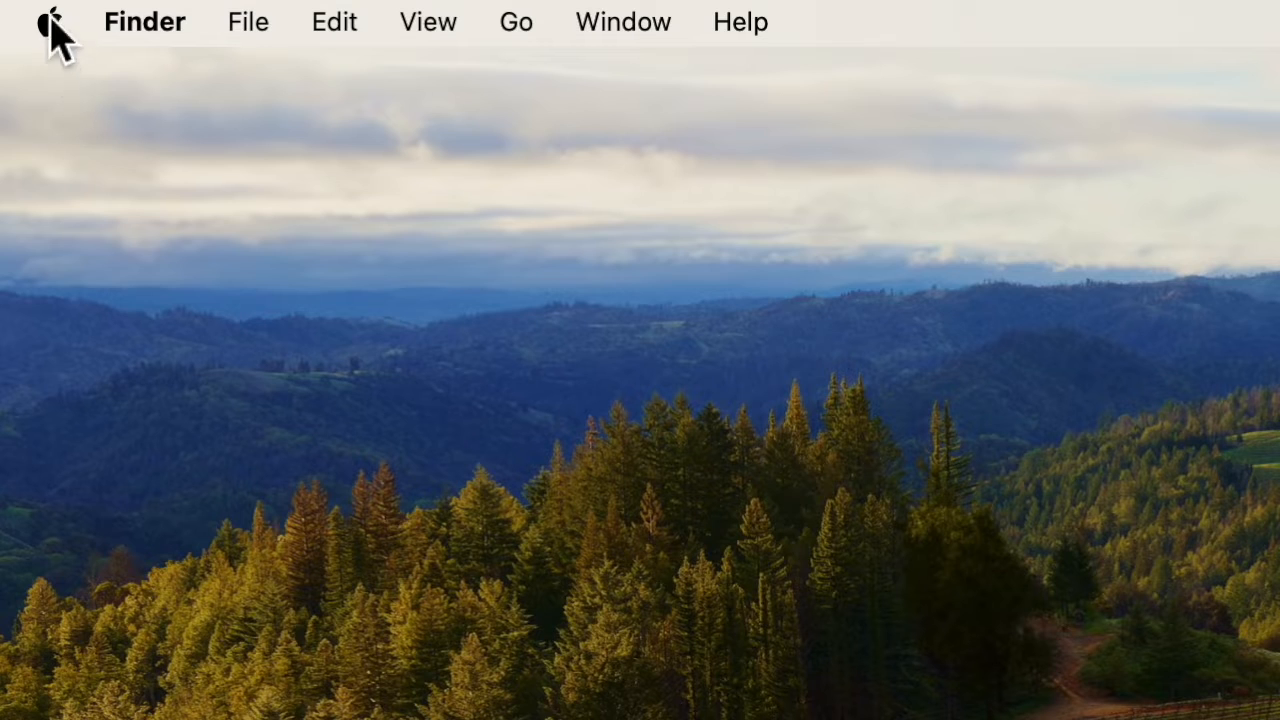
mouse_move(90, 100)
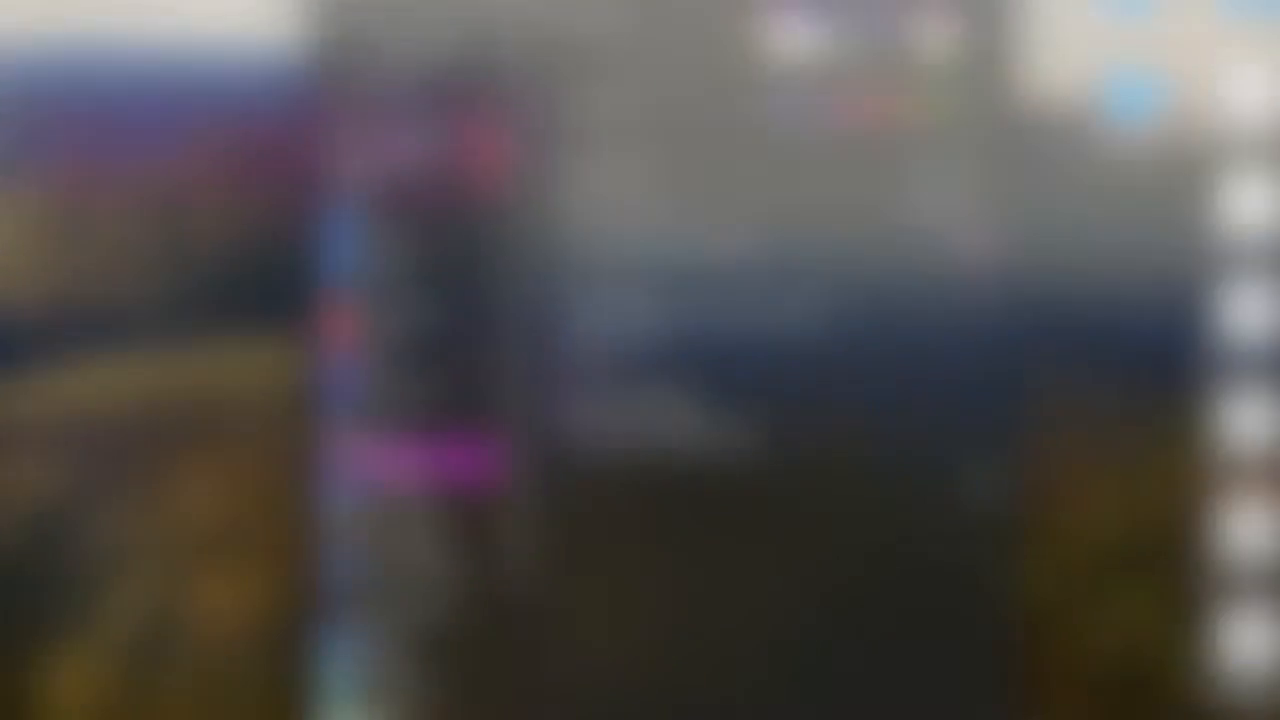
click(600, 539)
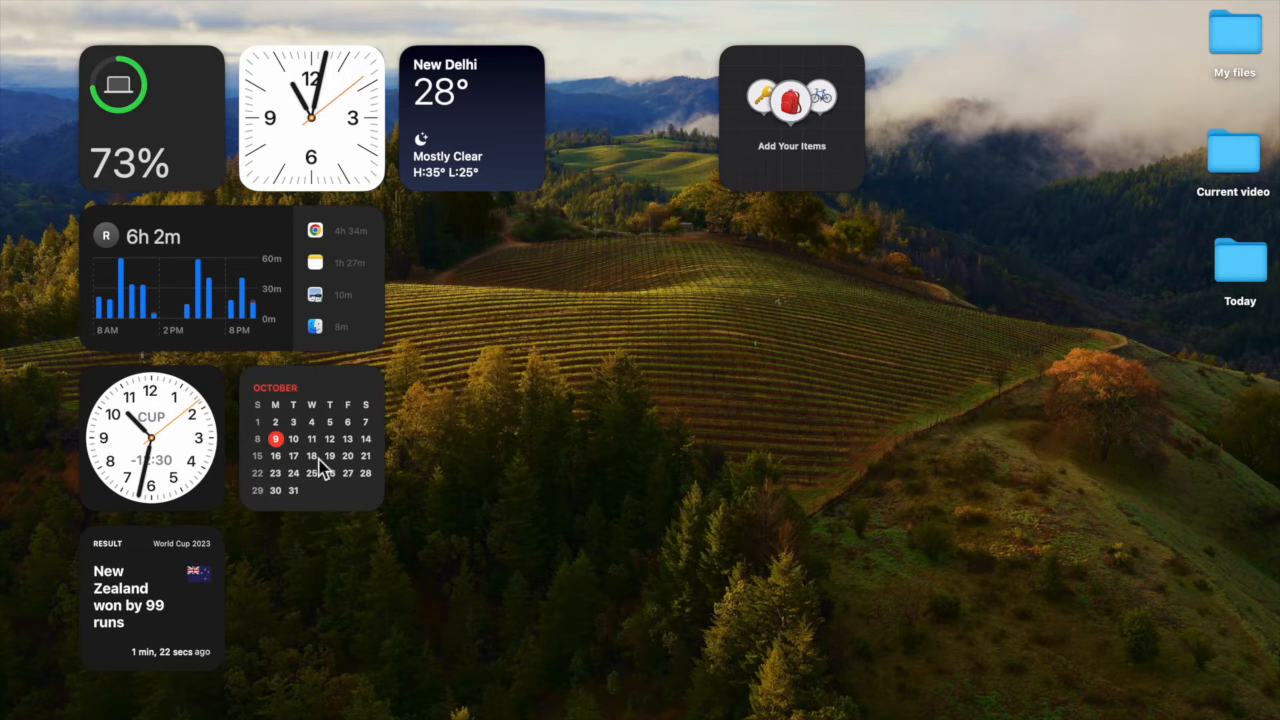
Move the Find My 'Add Your Items' widget up into the top row
drag(472, 115, 305, 598)
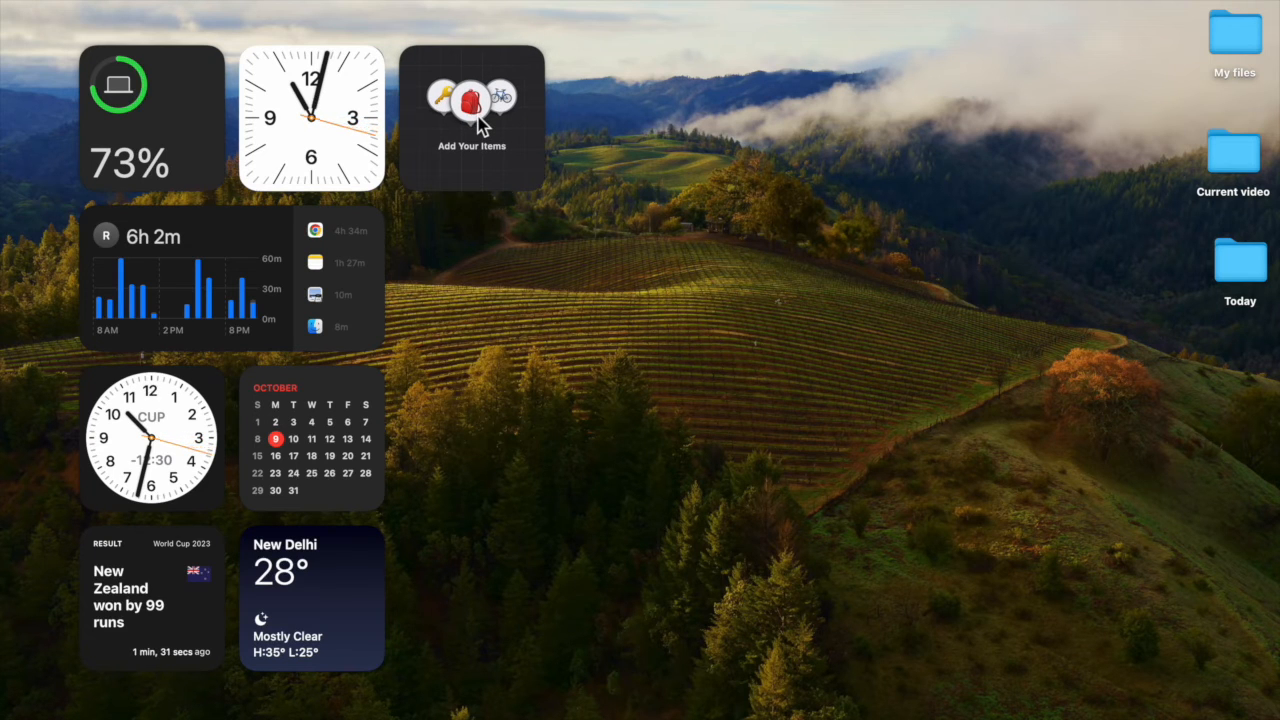
mouse_move(180, 95)
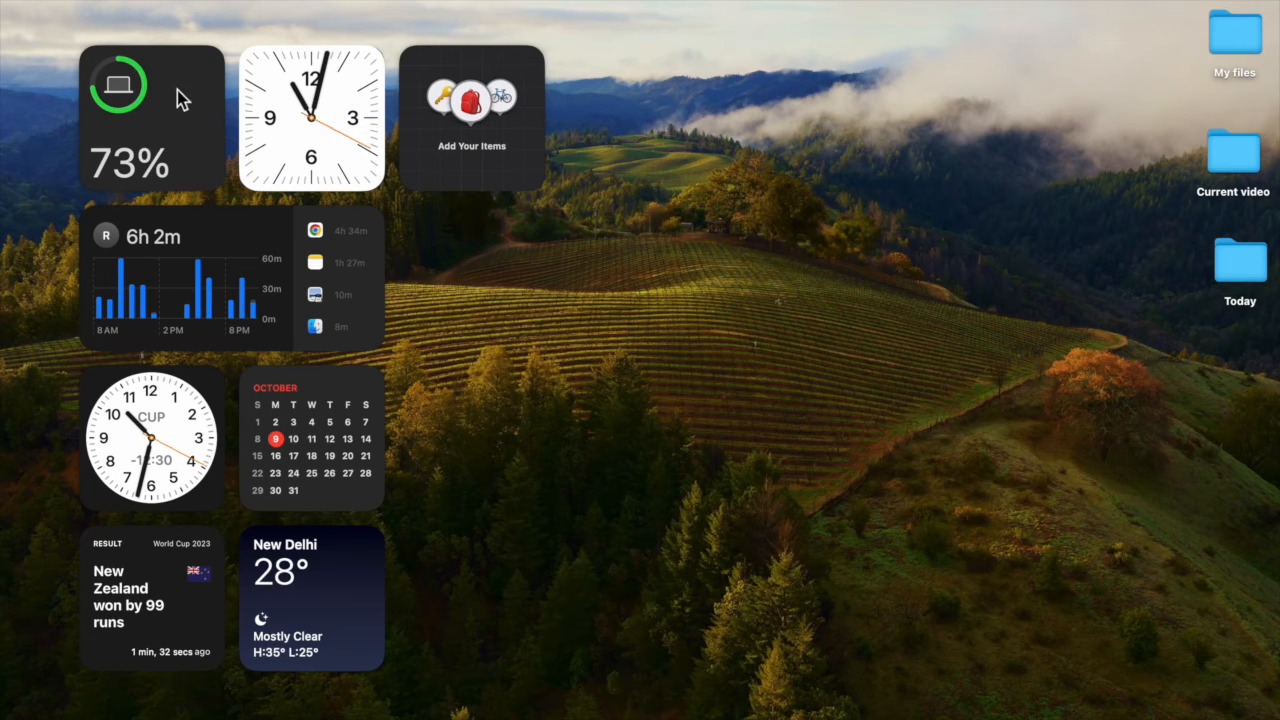